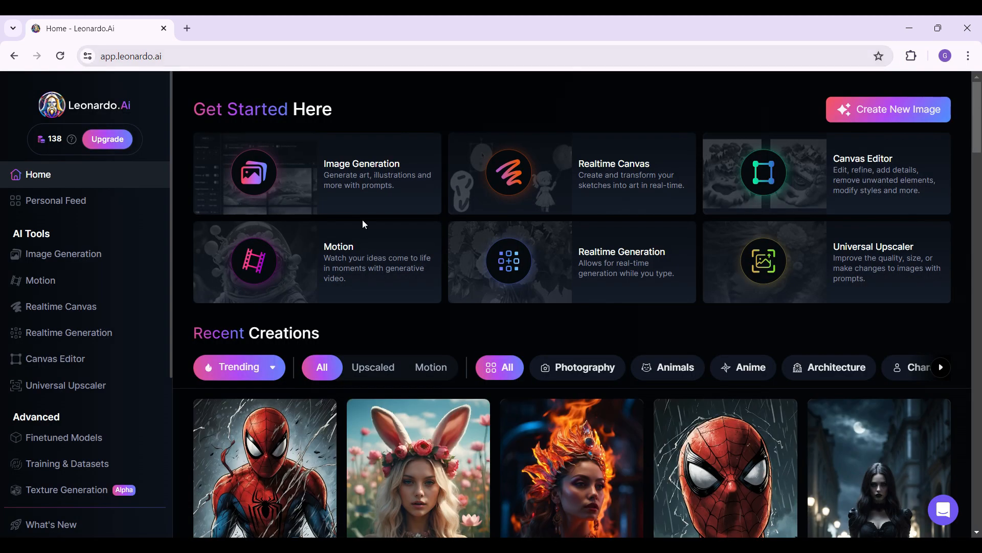
{"action": "mouse_move", "coordinate": [343, 203]}
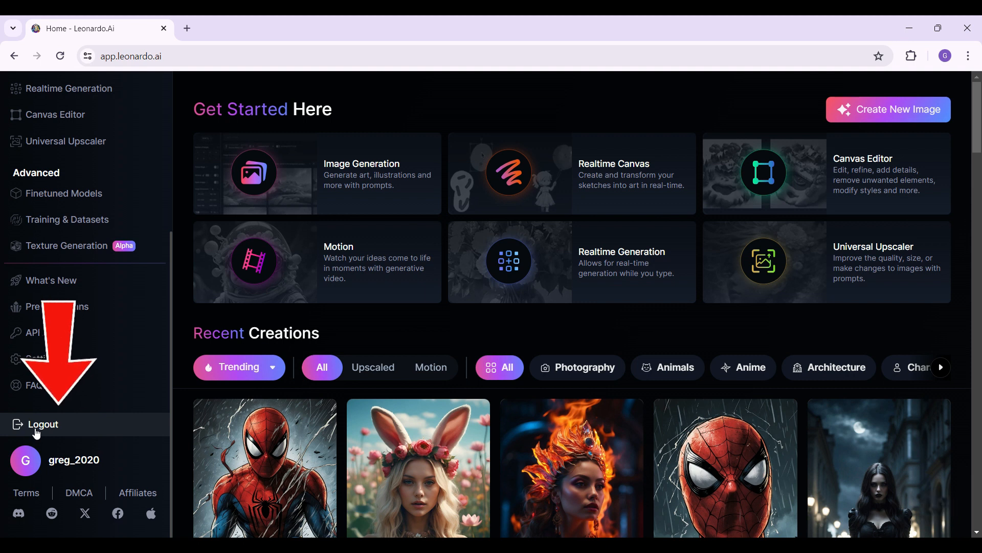
Log out from the sidebar, leaving the Leonardo.Ai sign-in page displayed.
{"action": "left_click", "coordinate": [42, 424]}
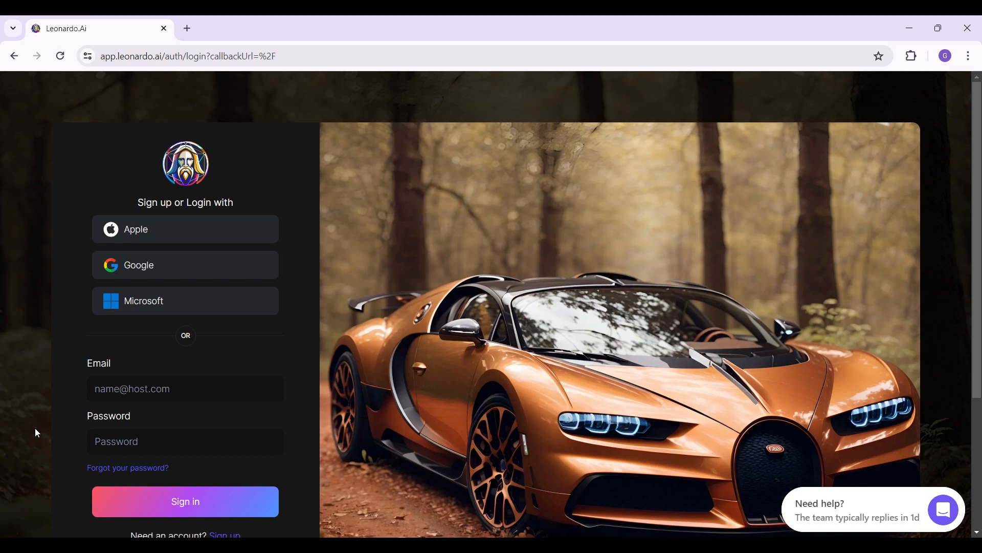
{"action": "left_click", "coordinate": [943, 509]}
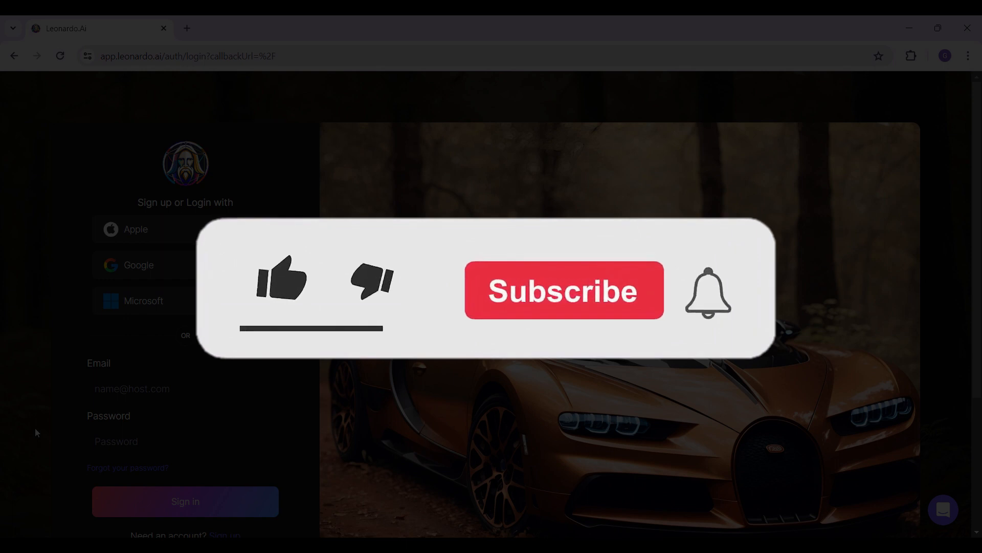
{"action": "left_click", "coordinate": [280, 279]}
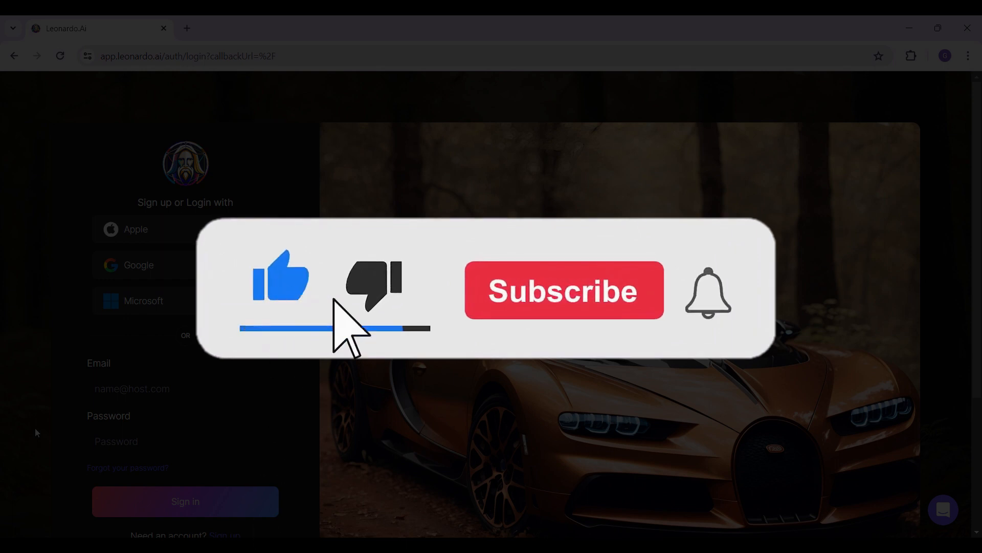